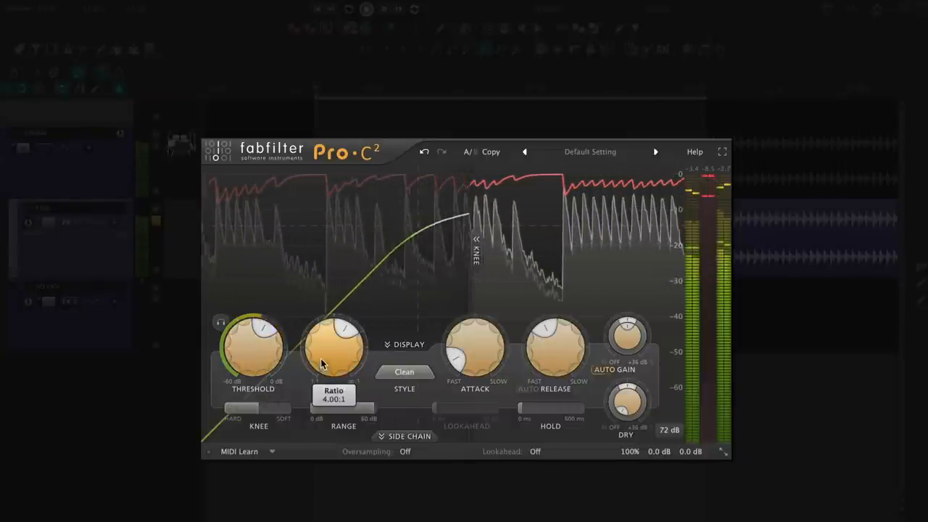
Set Pro-C 2 ratio to 4:1 and shorten the attack to about 1.9 ms
left_click_drag(333, 348, 337, 341)
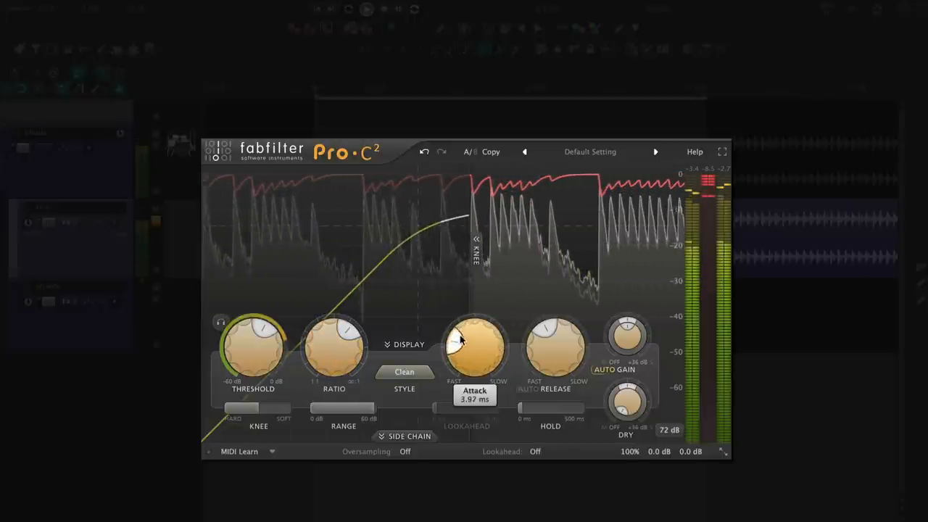
left_click_drag(475, 338, 461, 351)
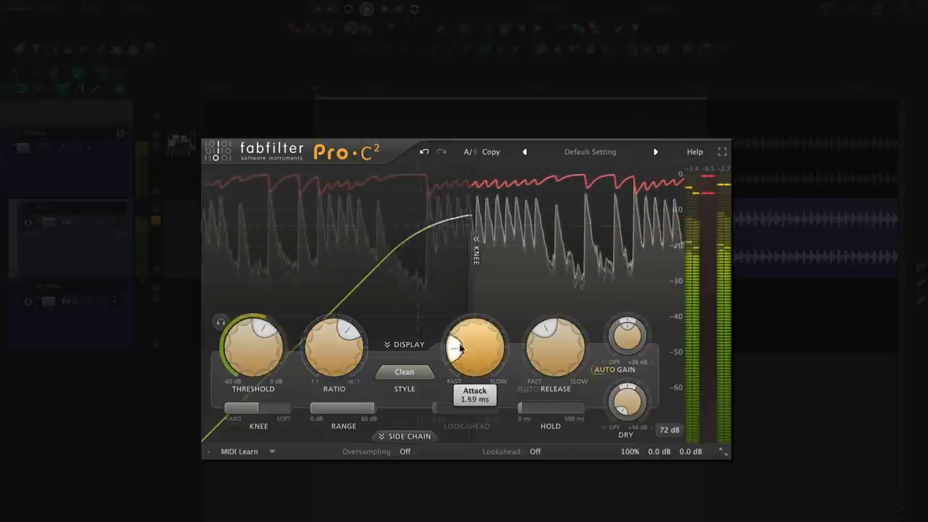
left_click_drag(475, 348, 470, 345)
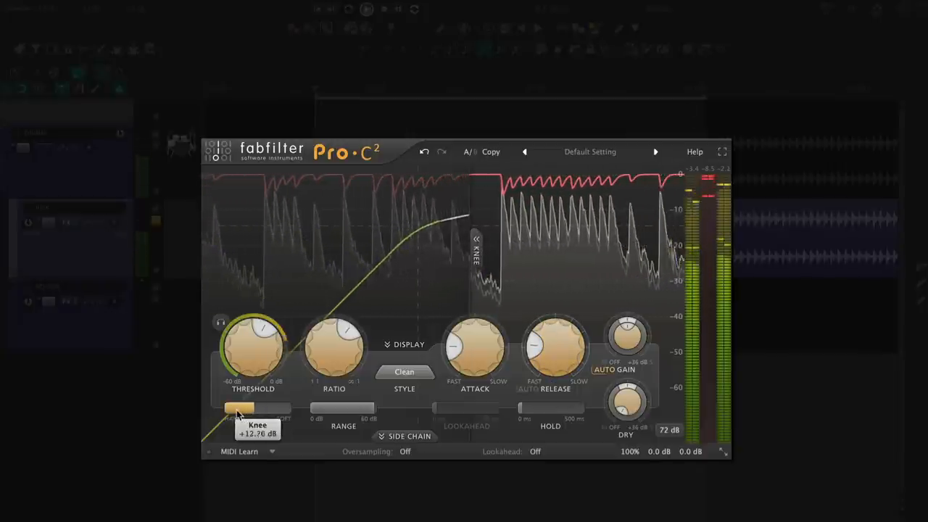
Set the knee to about 7 dB, then bypass the compressor to compare
left_click_drag(243, 408, 232, 408)
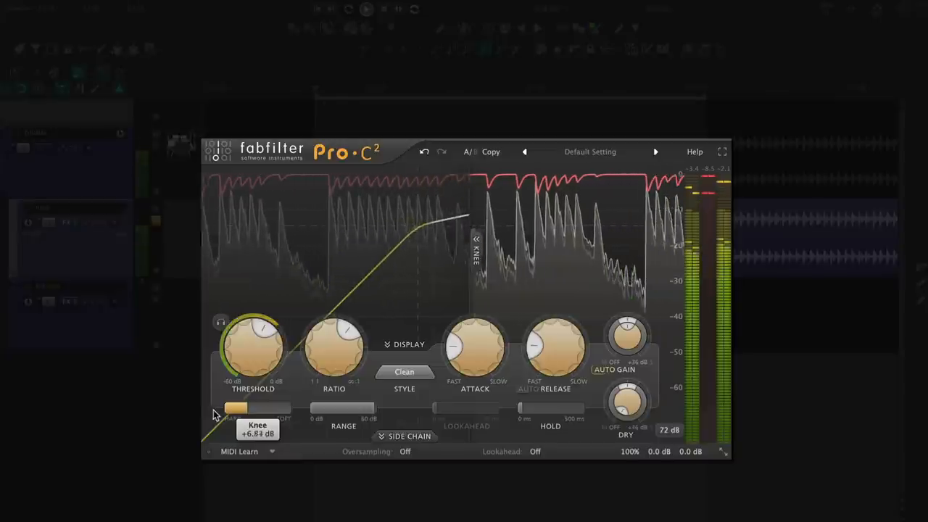
left_click_drag(237, 408, 246, 409)
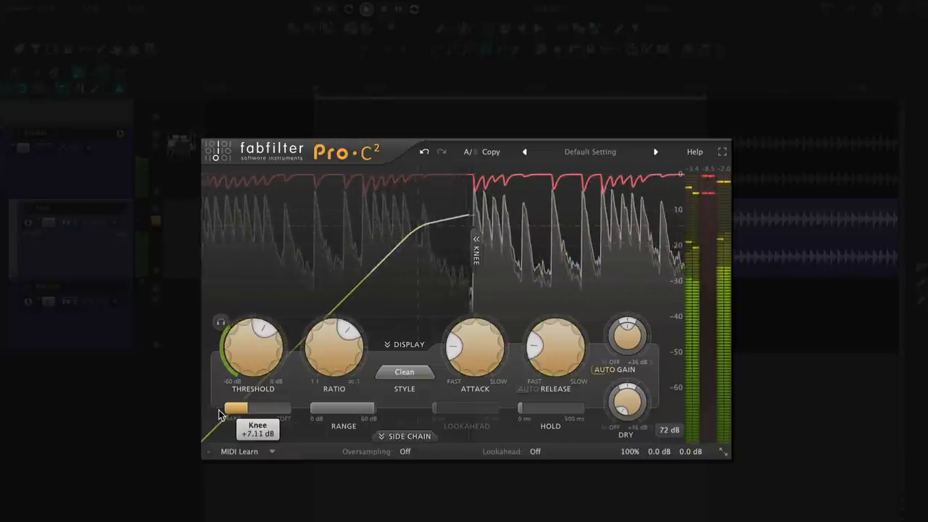
left_click_drag(221, 410, 232, 407)
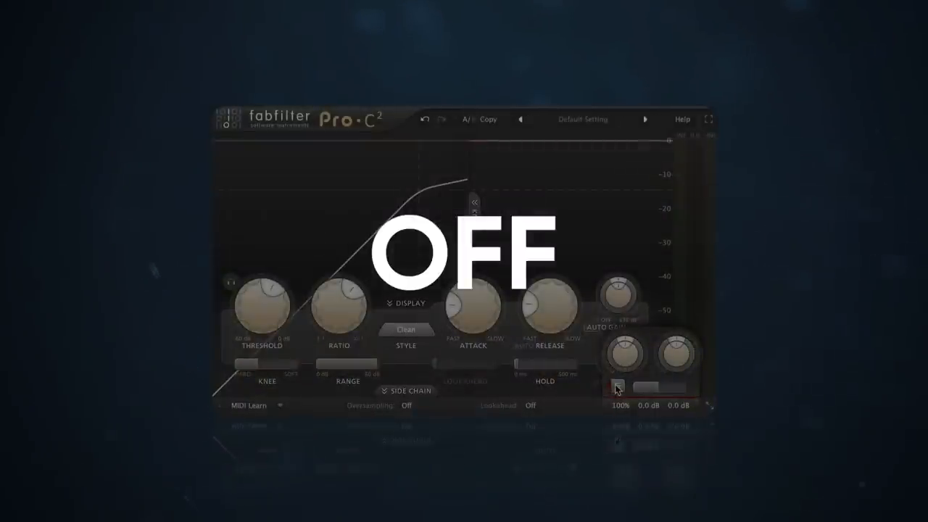
left_click(619, 387)
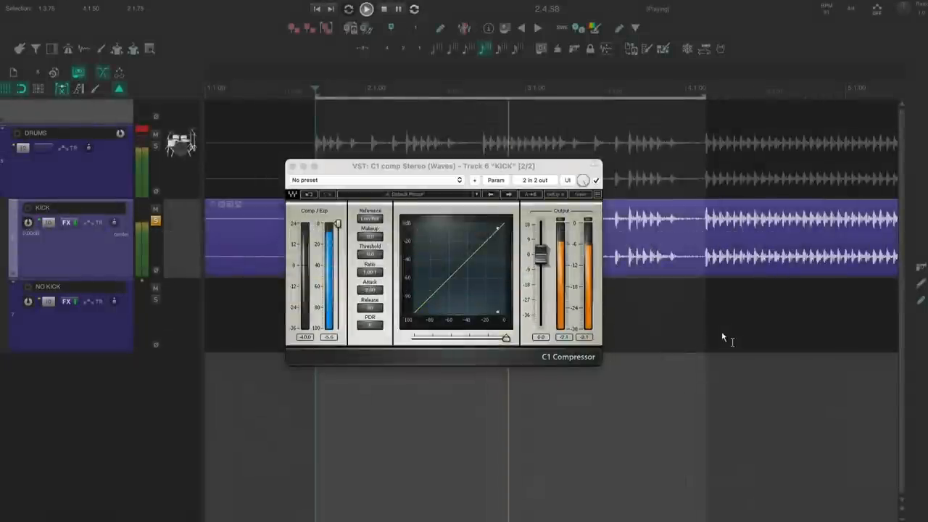
mouse_move(683, 308)
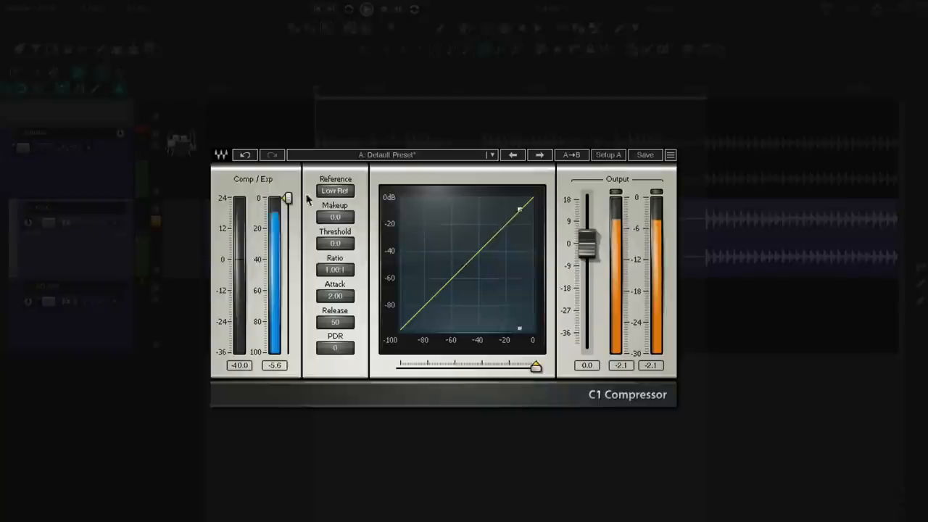
Lower the C1 compressor threshold on the kick to around -29 dB
left_click_drag(288, 200, 288, 237)
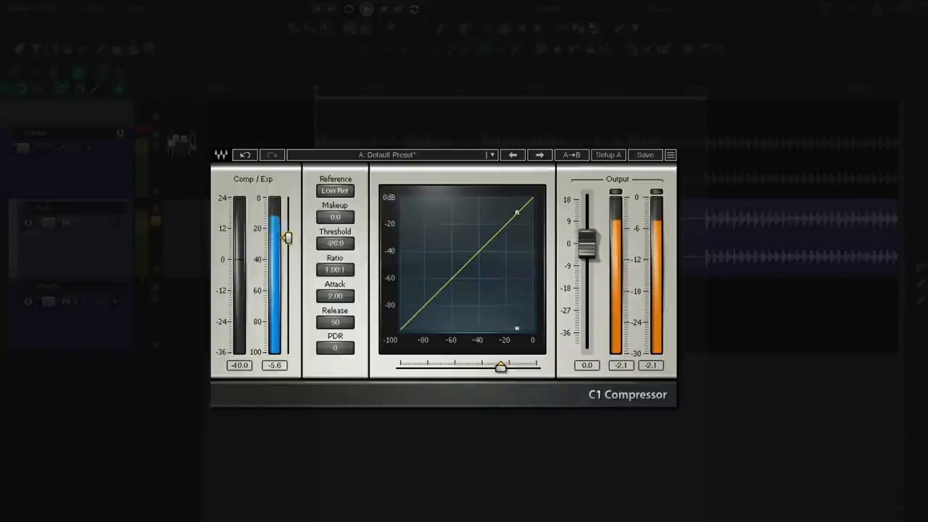
left_click_drag(518, 212, 513, 216)
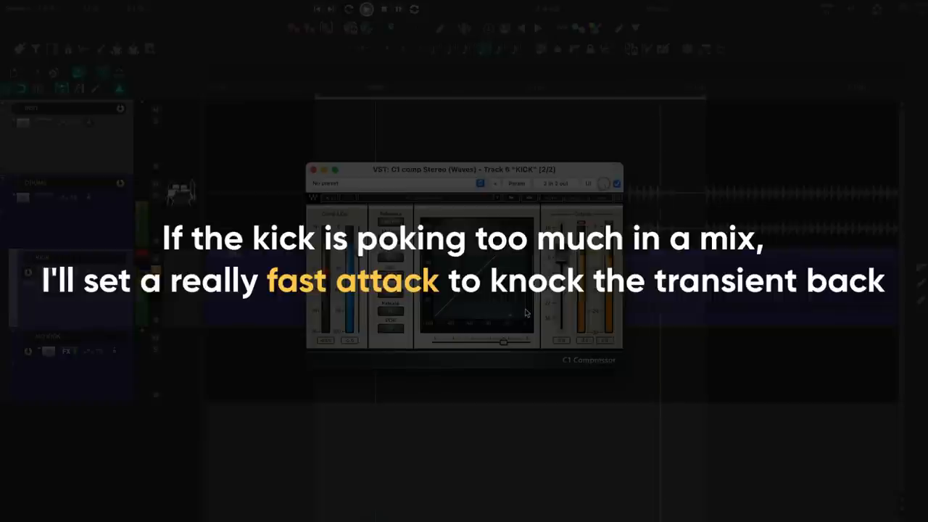
mouse_move(398, 296)
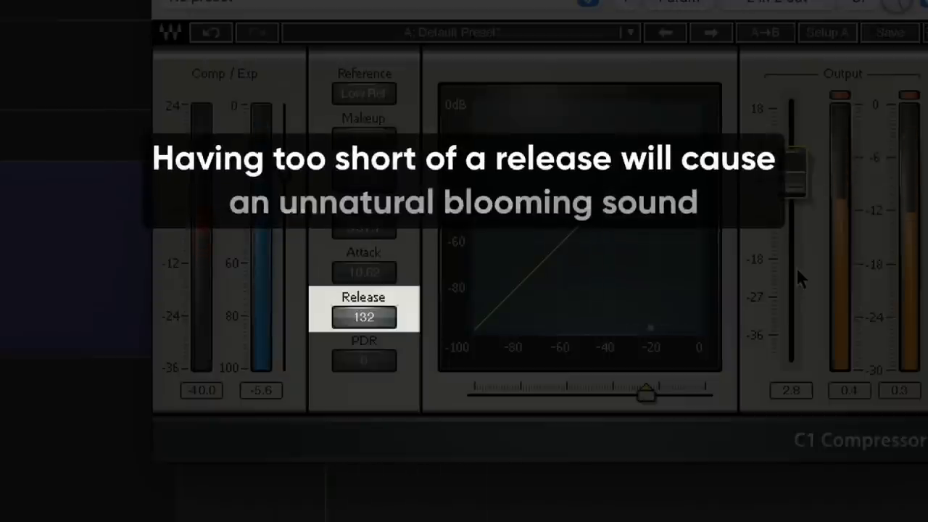
mouse_move(816, 298)
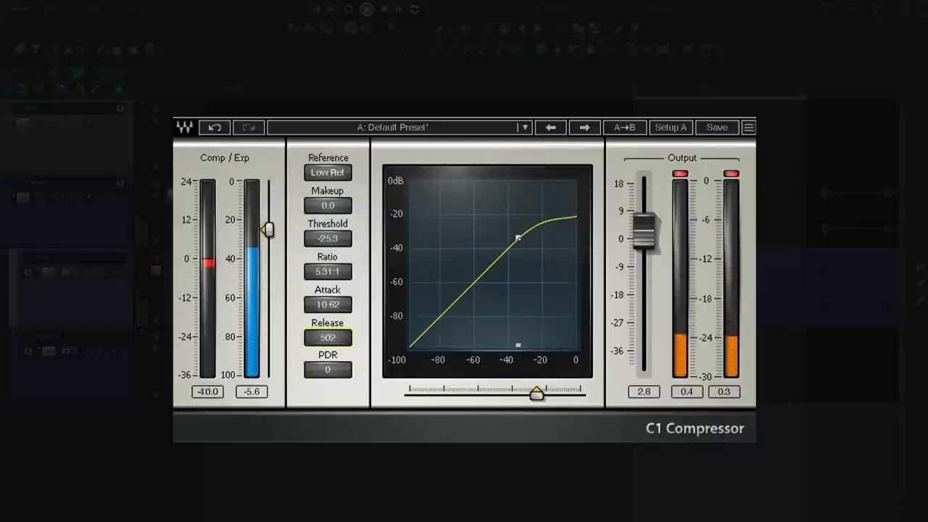
mouse_move(364, 386)
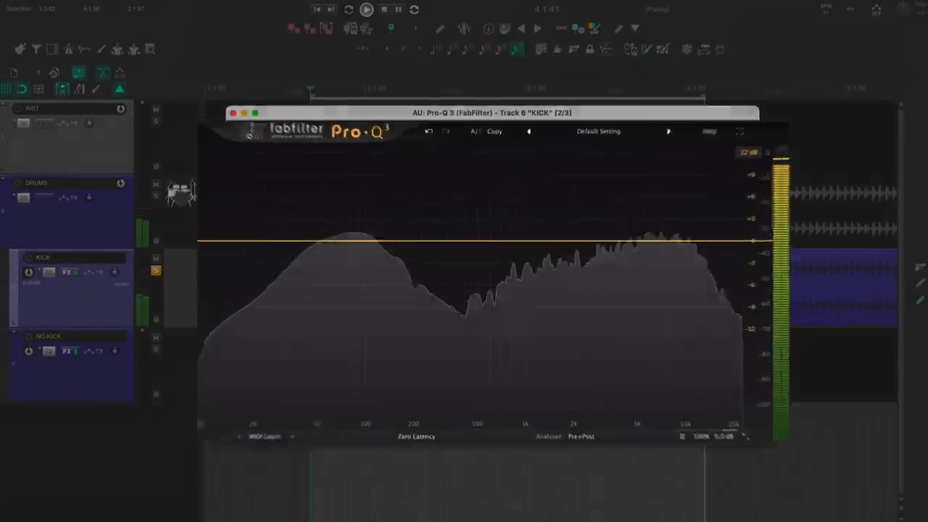
Add a gentle high-shelf cut on the kick near 4.8 kHz
left_click(653, 238)
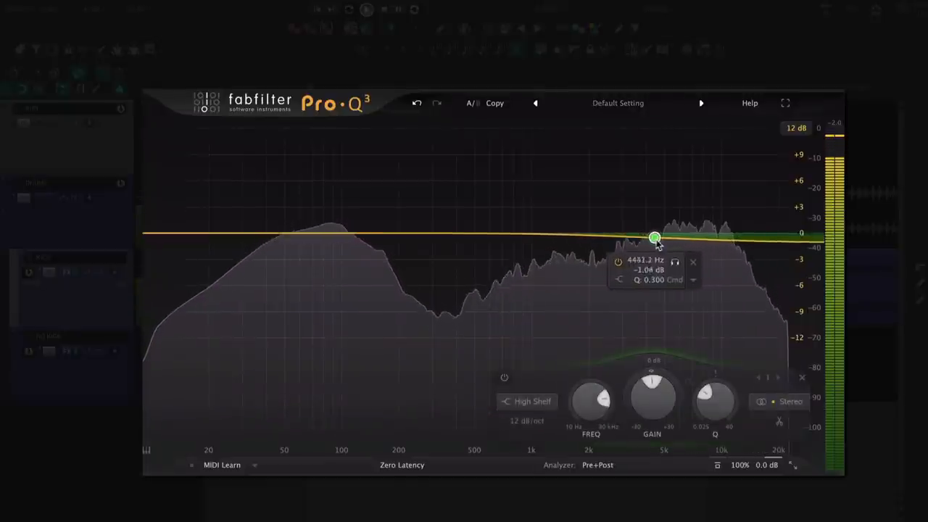
left_click_drag(654, 238, 660, 238)
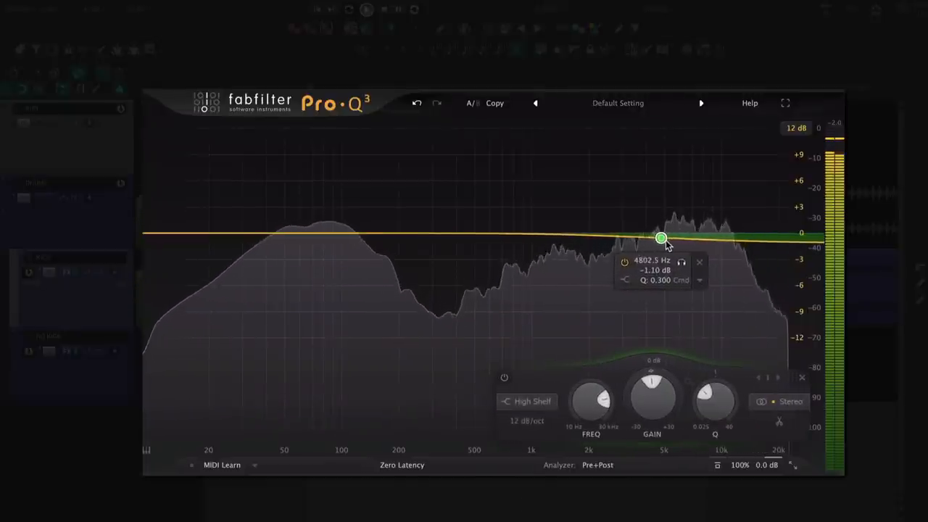
left_click_drag(661, 238, 661, 242)
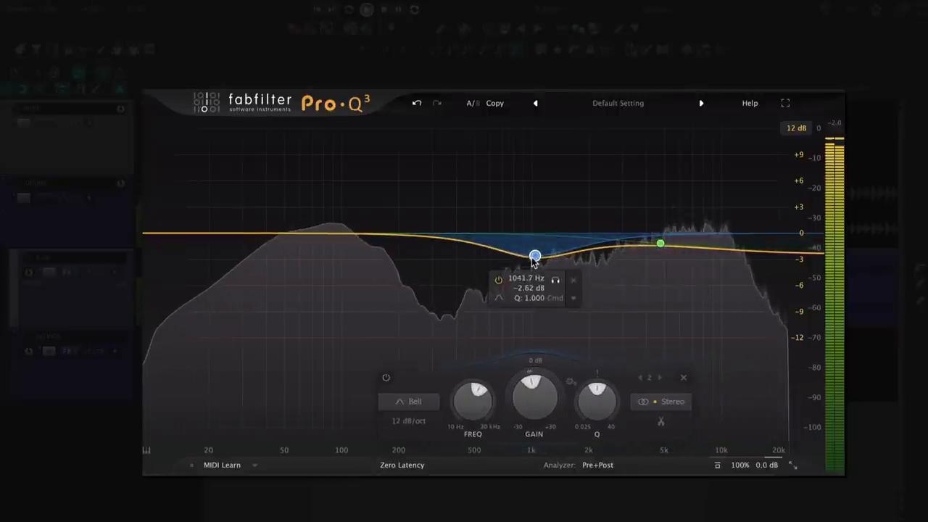
Place a bell cut of about -2.8 dB around 800 Hz
left_click_drag(533, 255, 512, 258)
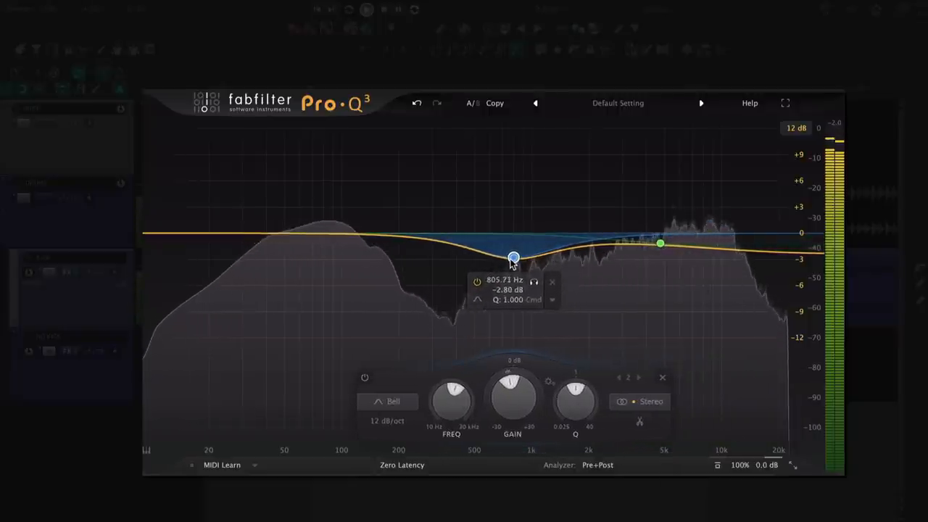
left_click_drag(514, 258, 511, 261)
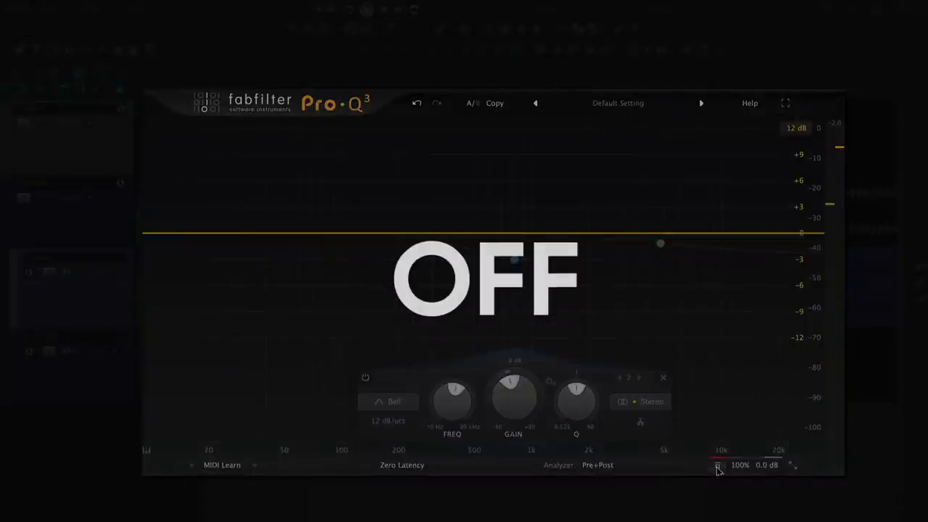
left_click(712, 468)
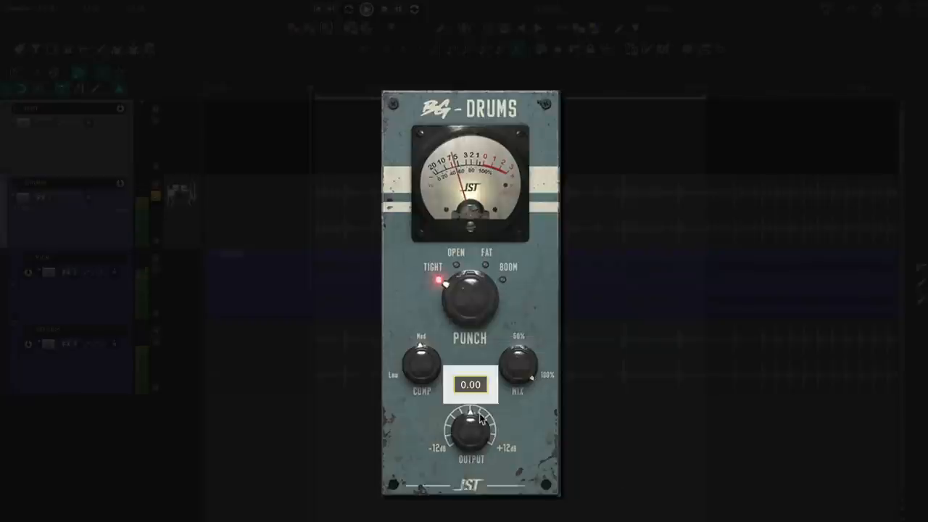
Raise the BG-Drums output gain on the drum bus to about 1.2
left_click_drag(470, 428, 471, 420)
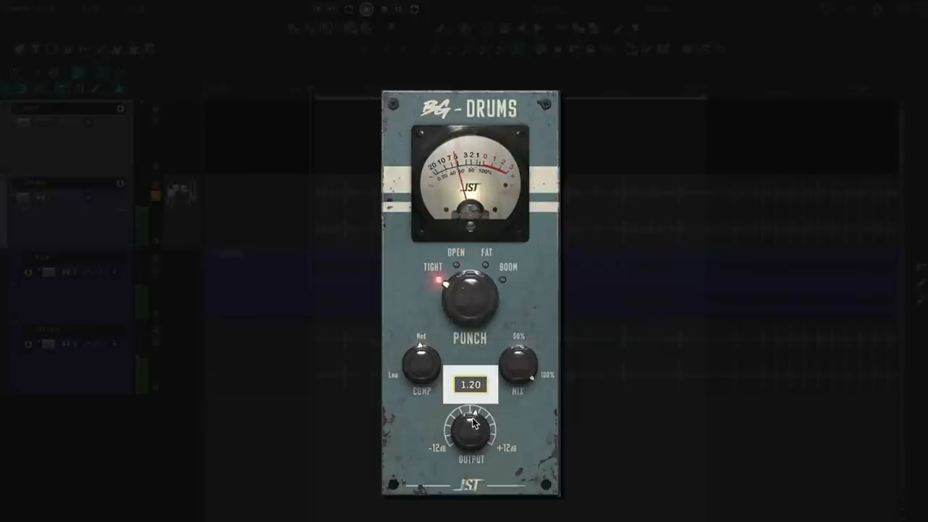
left_click_drag(470, 428, 479, 409)
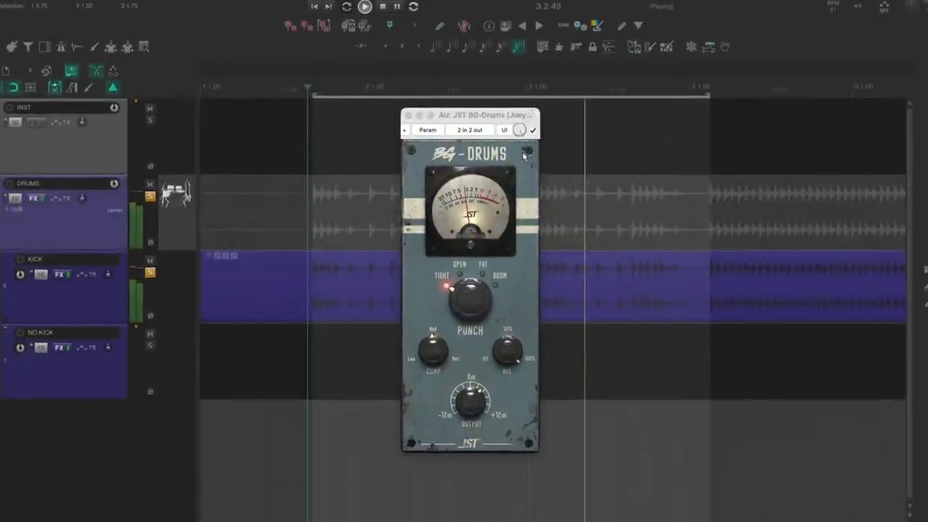
Switch the drum bus compression off to hear it dry, then back on
left_click(532, 131)
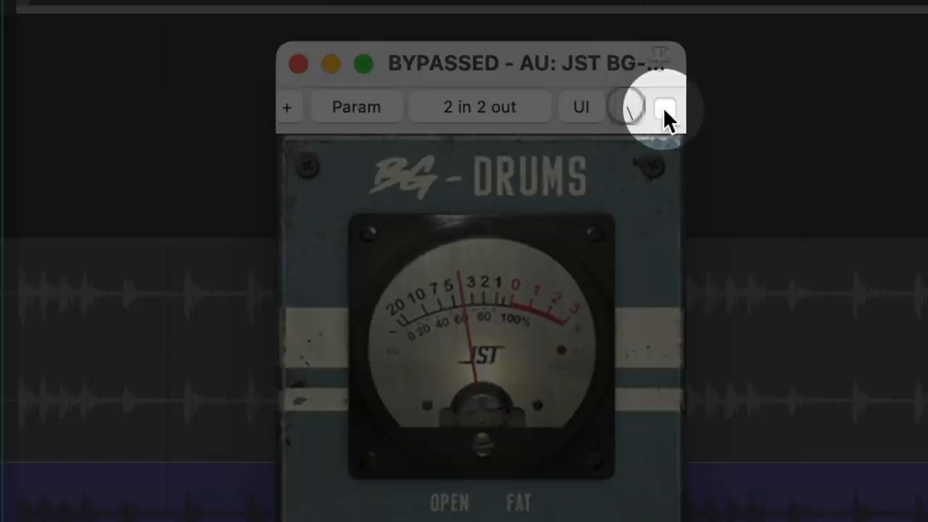
left_click(663, 109)
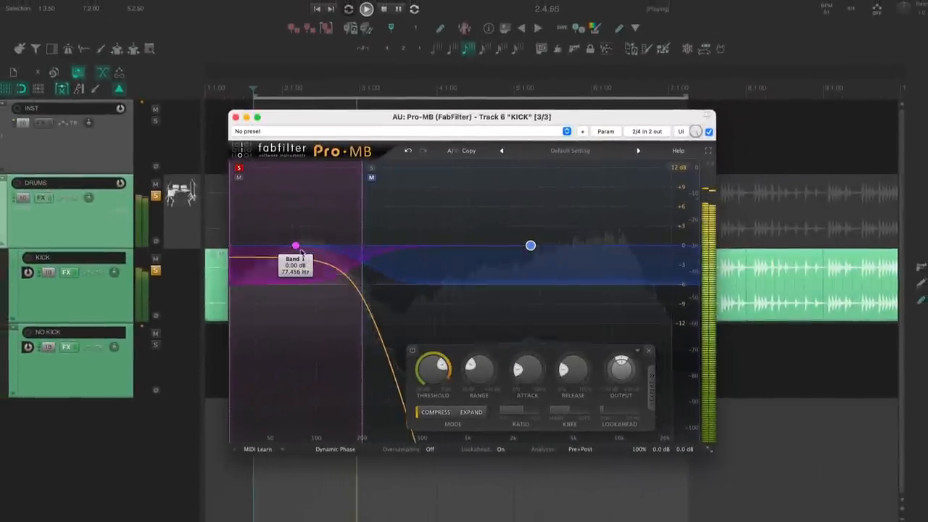
Set the low band's threshold and limit its range to −6 dB in Pro-MB
left_click_drag(432, 366, 258, 370)
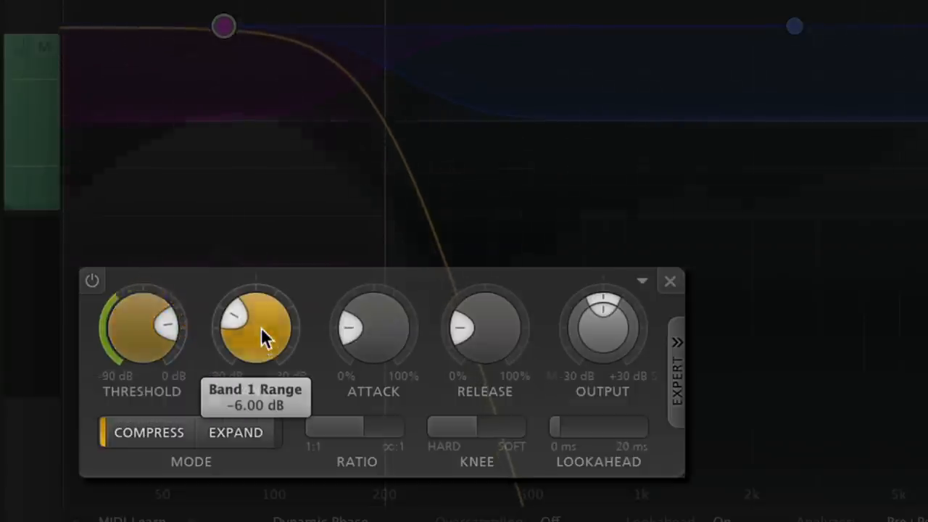
left_click_drag(254, 330, 254, 356)
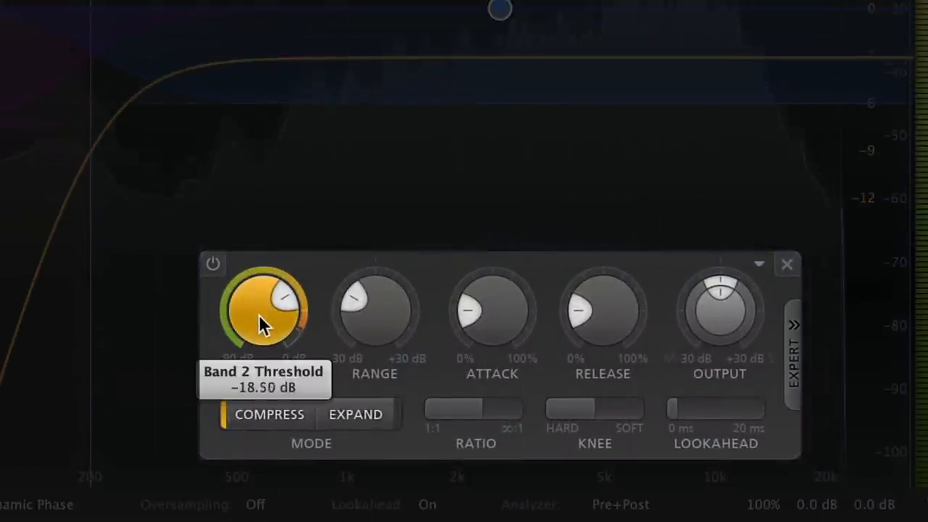
Set the high band threshold to about −11.8 dB, attack near 41% and a longer release
left_click_drag(265, 312, 272, 272)
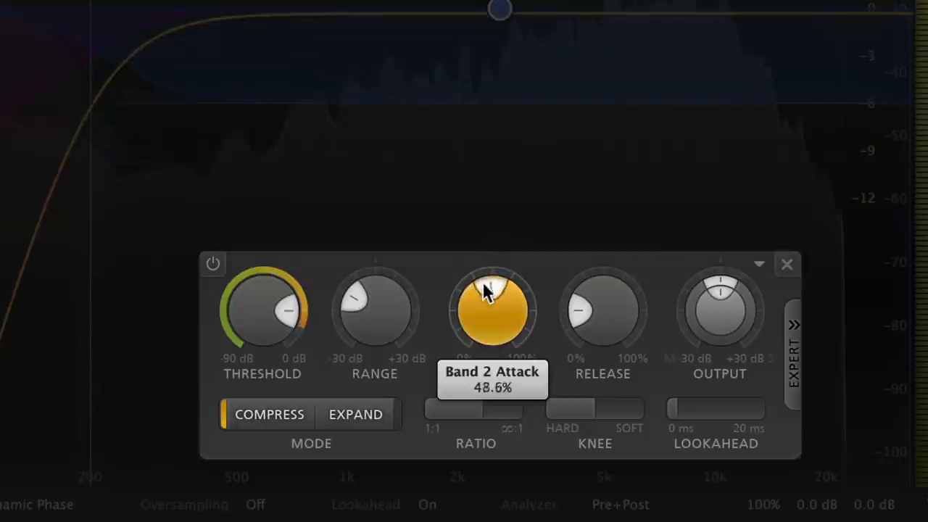
left_click_drag(491, 290, 480, 305)
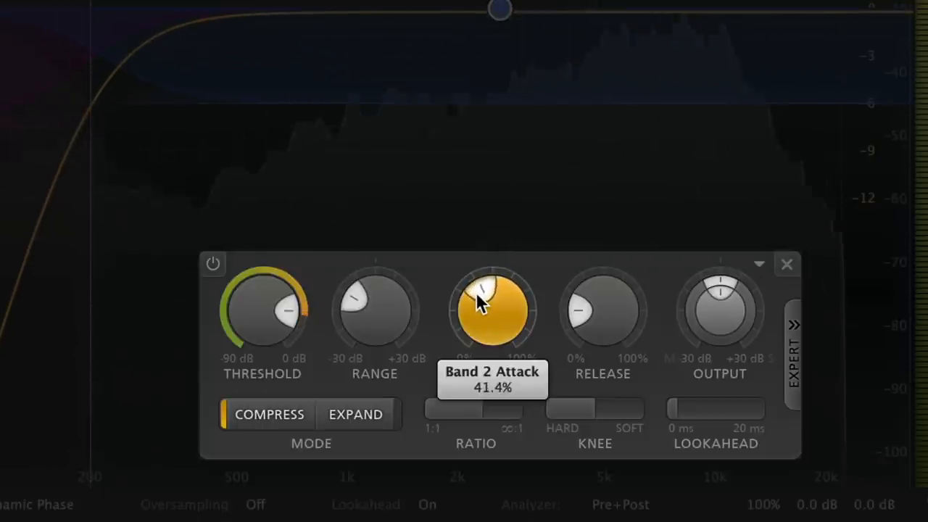
left_click_drag(492, 298, 497, 287)
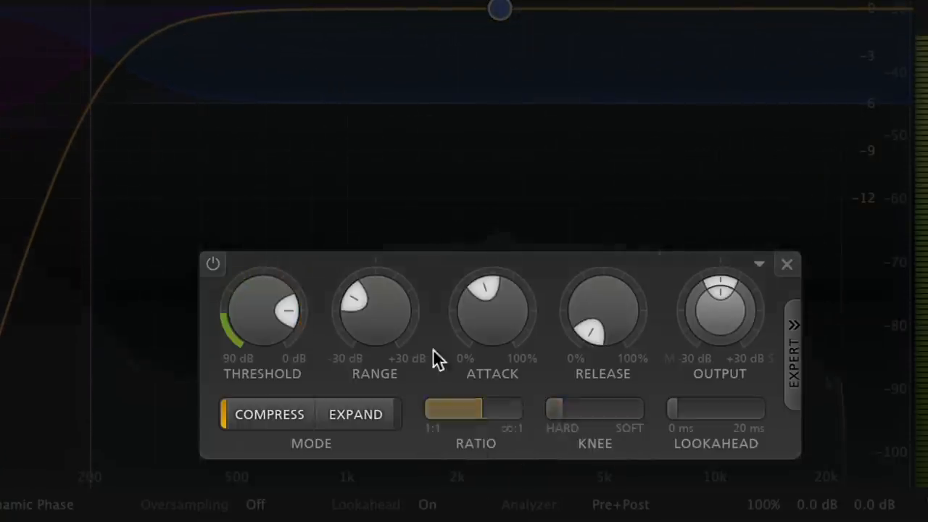
left_click_drag(374, 312, 374, 326)
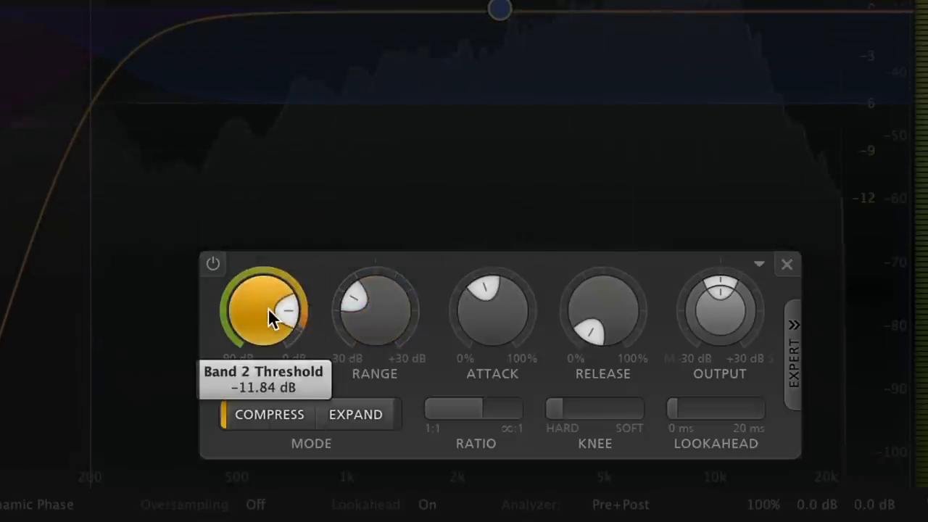
left_click_drag(268, 312, 270, 308)
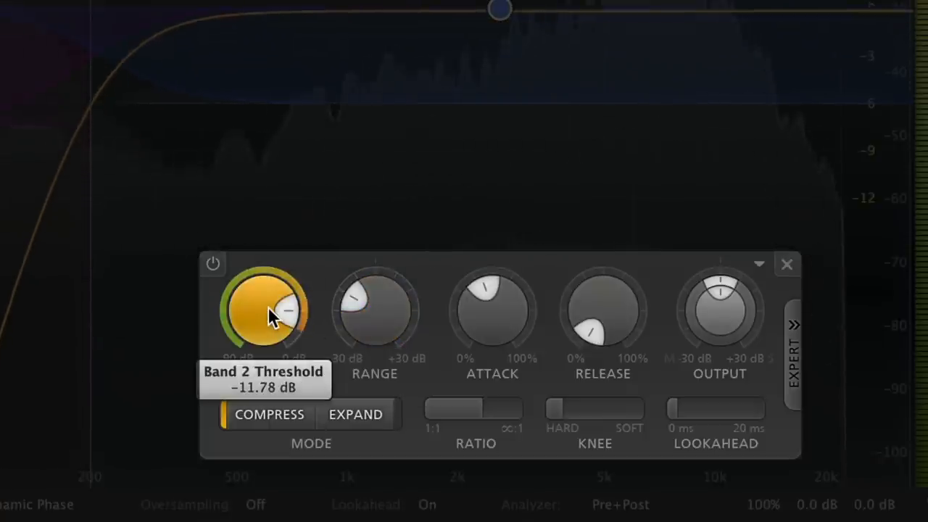
mouse_move(492, 319)
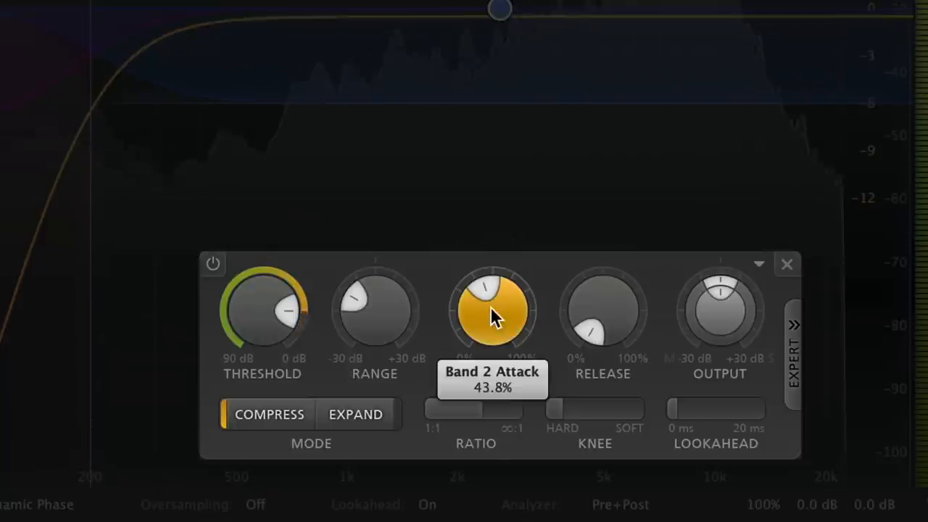
Settle the high band attack near 41% and boost its output to about +2 dB
left_click_drag(493, 316, 486, 326)
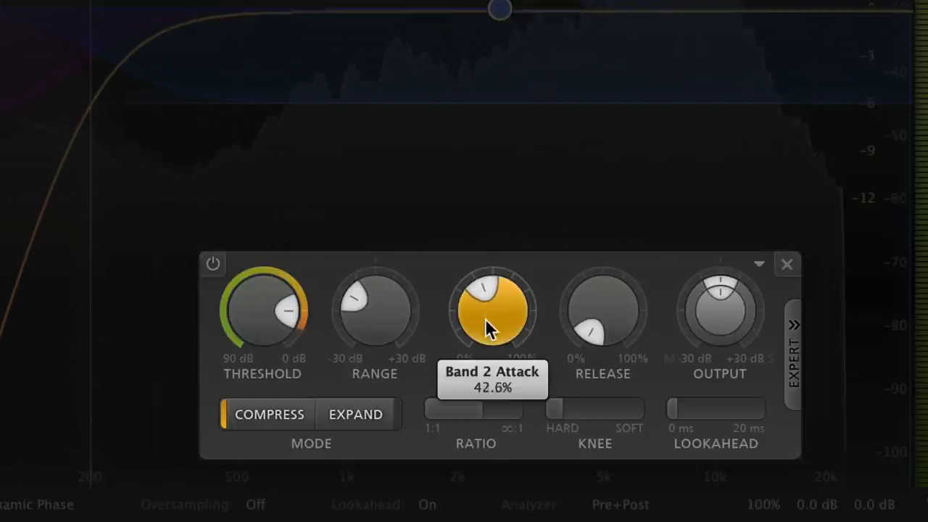
left_click_drag(492, 312, 486, 337)
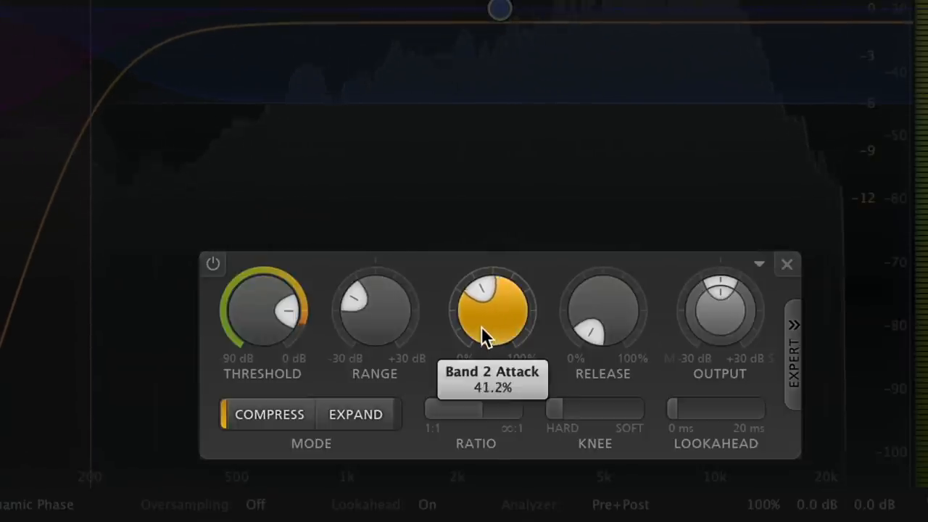
mouse_move(718, 315)
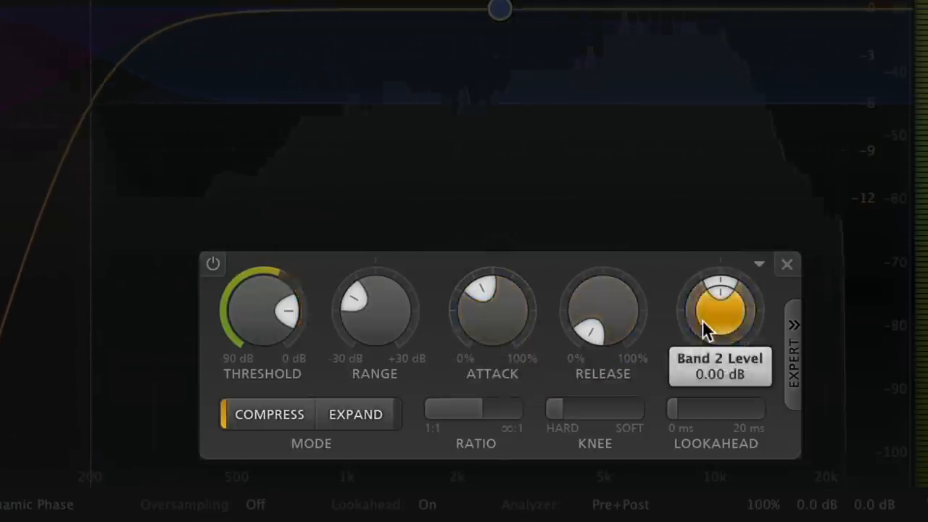
left_click_drag(720, 323, 720, 305)
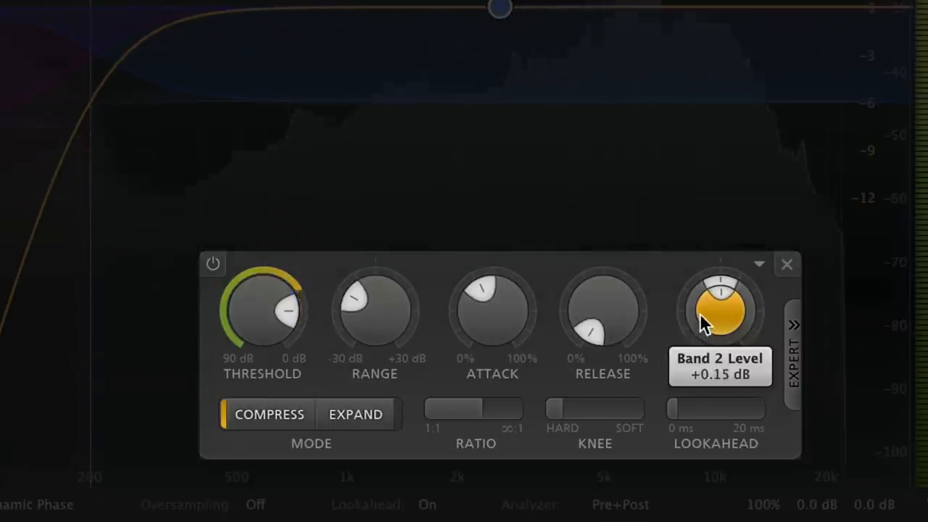
left_click_drag(720, 304, 711, 279)
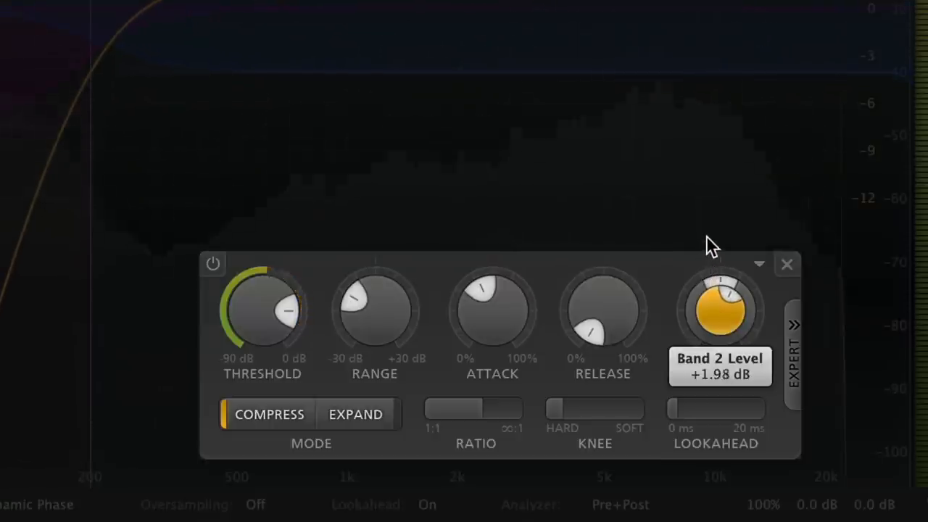
left_click_drag(720, 309, 720, 298)
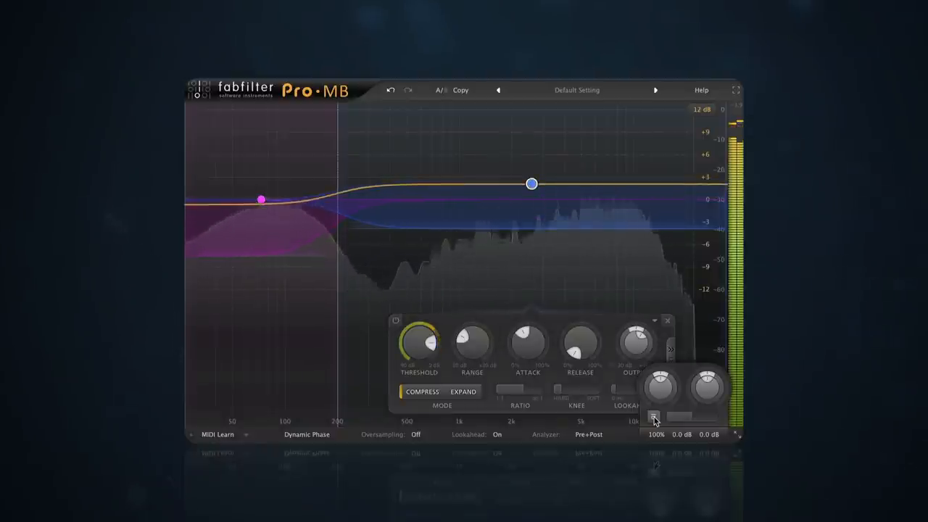
Enable Pro-MB's extra control and adjust the band in the spectrum display
left_click(656, 416)
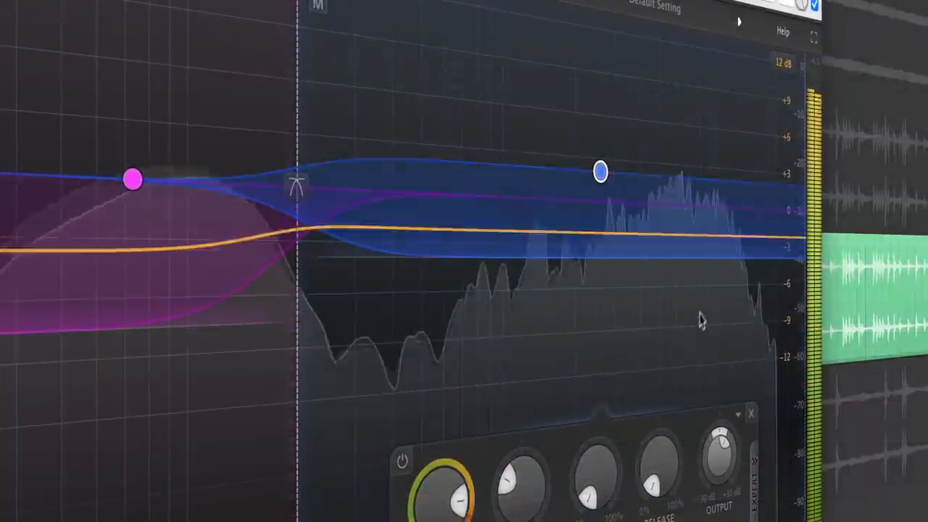
left_click_drag(601, 172, 595, 120)
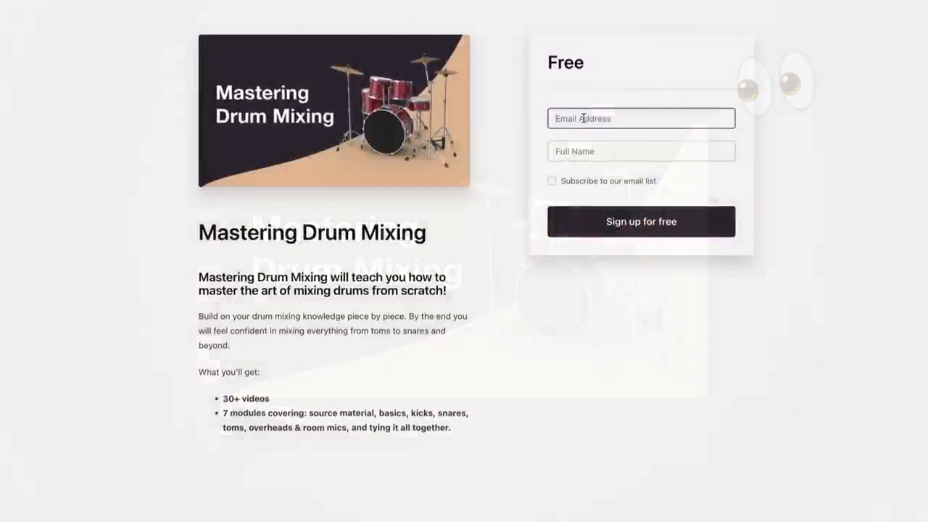
Start entering the email address 'johndo' in the free course sign-up form
type("johndo")
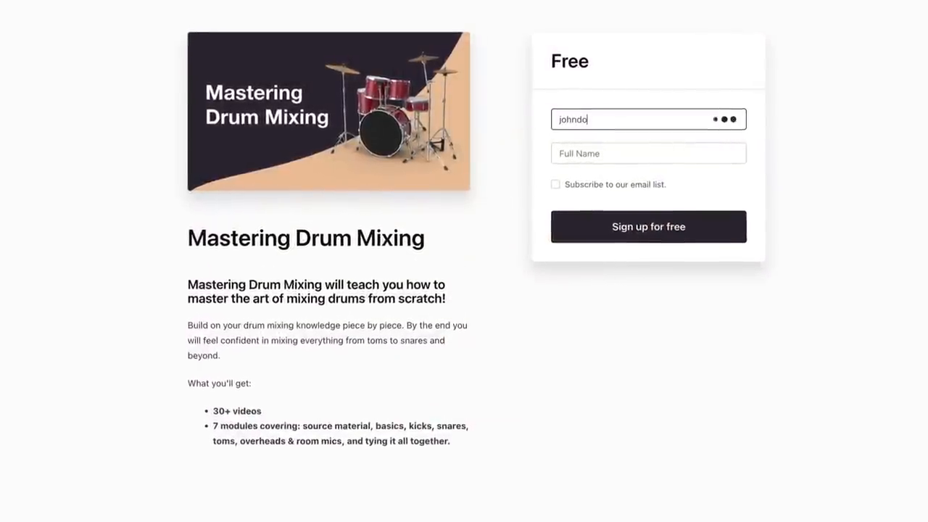